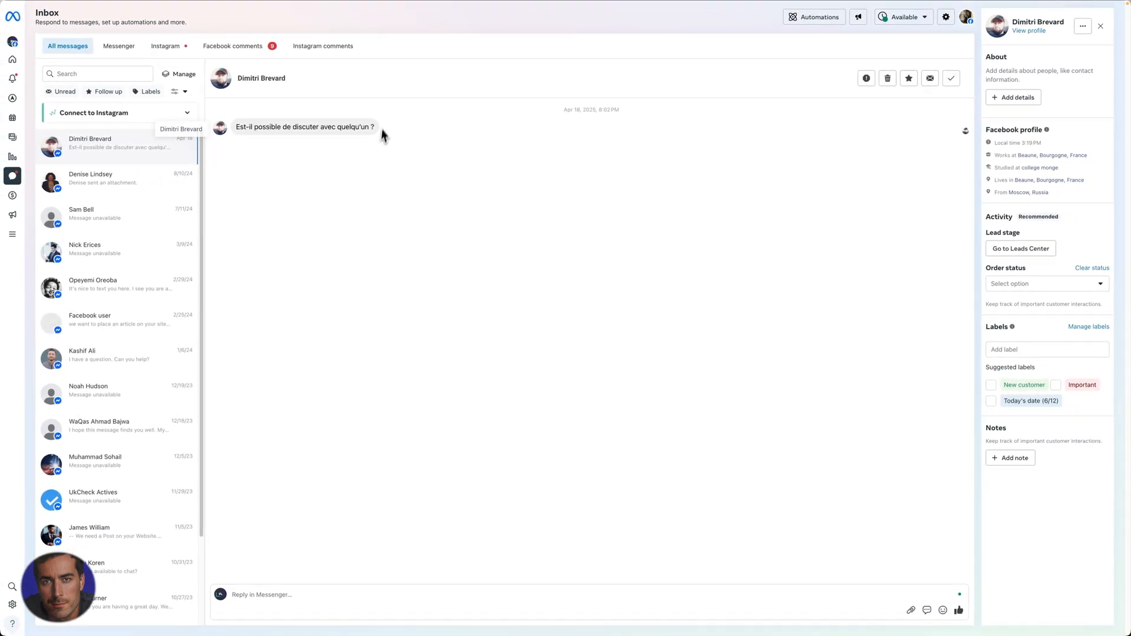
mouse_move(693, 281)
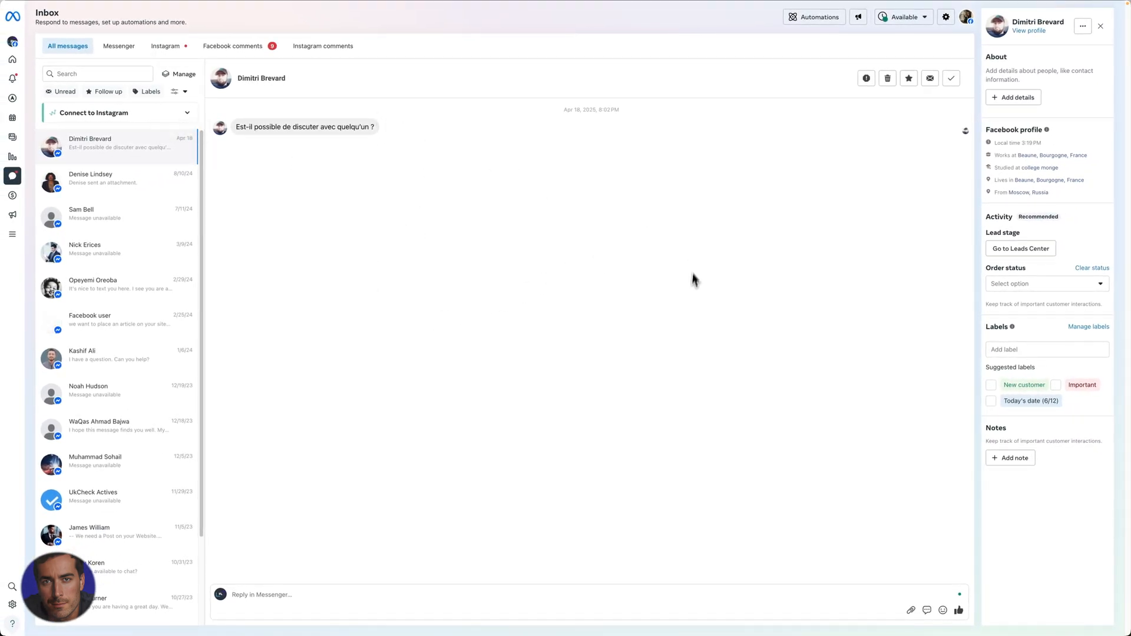
mouse_move(385, 240)
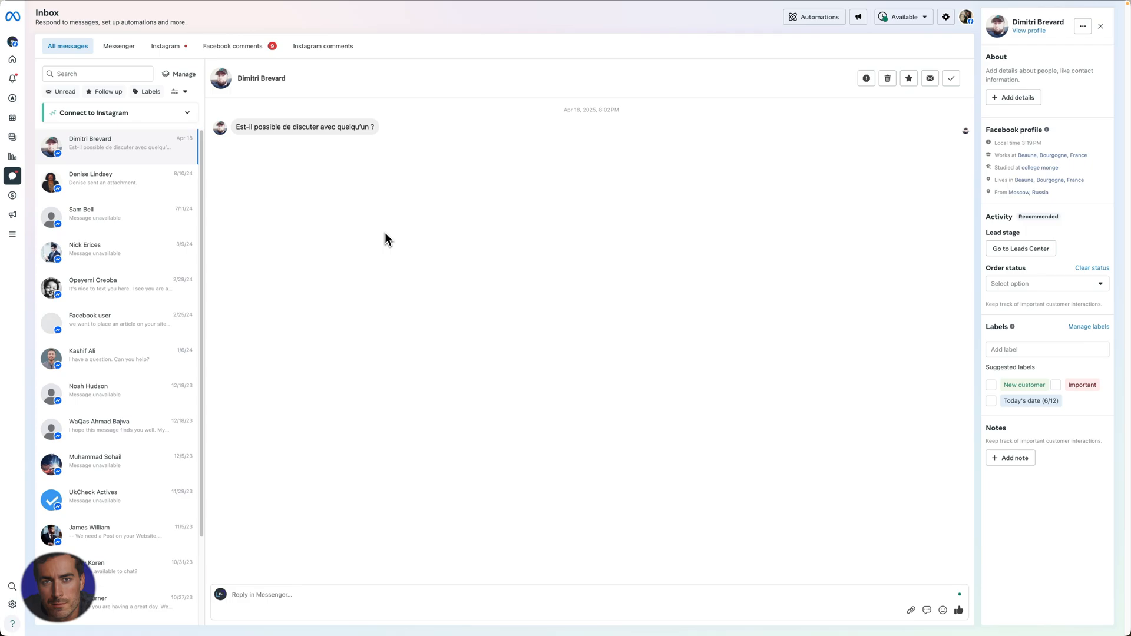
mouse_move(367, 148)
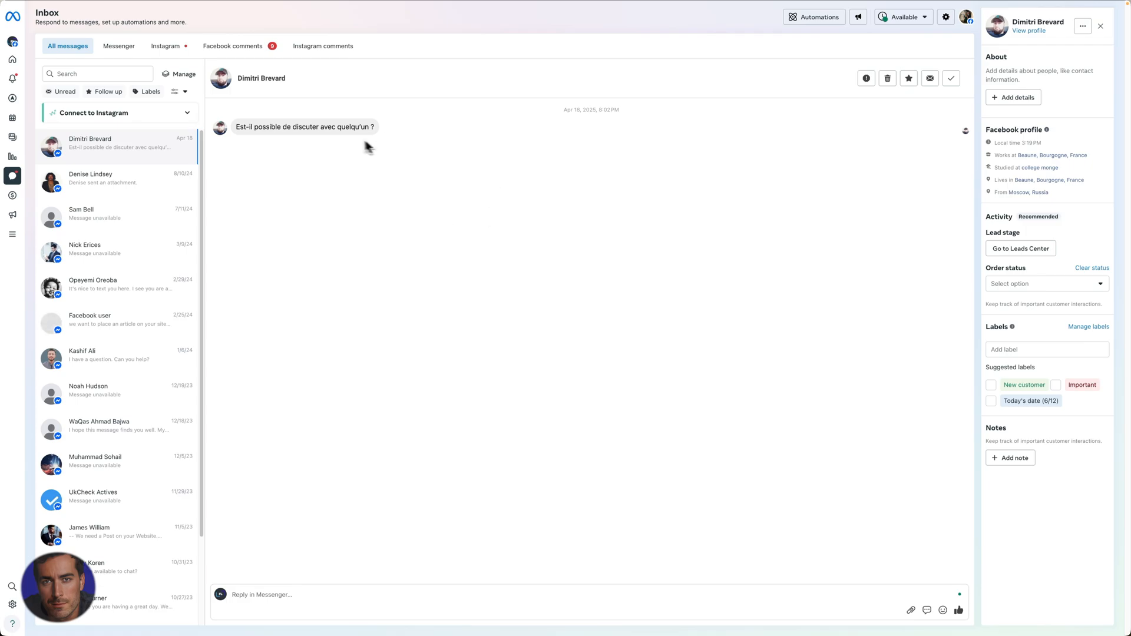
mouse_move(434, 319)
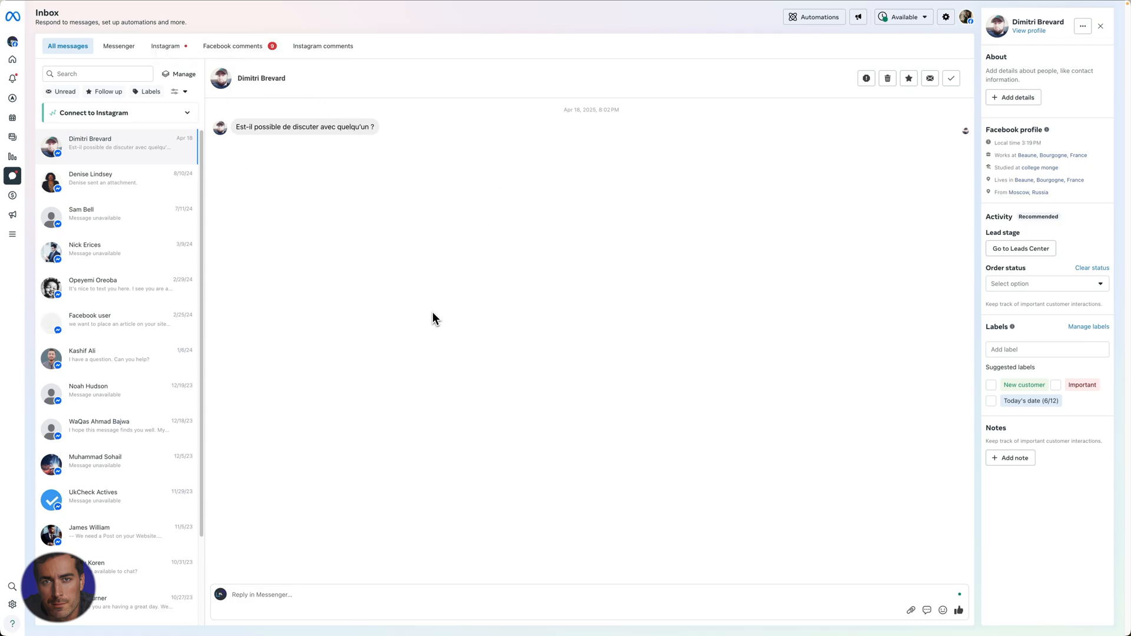
mouse_move(456, 326)
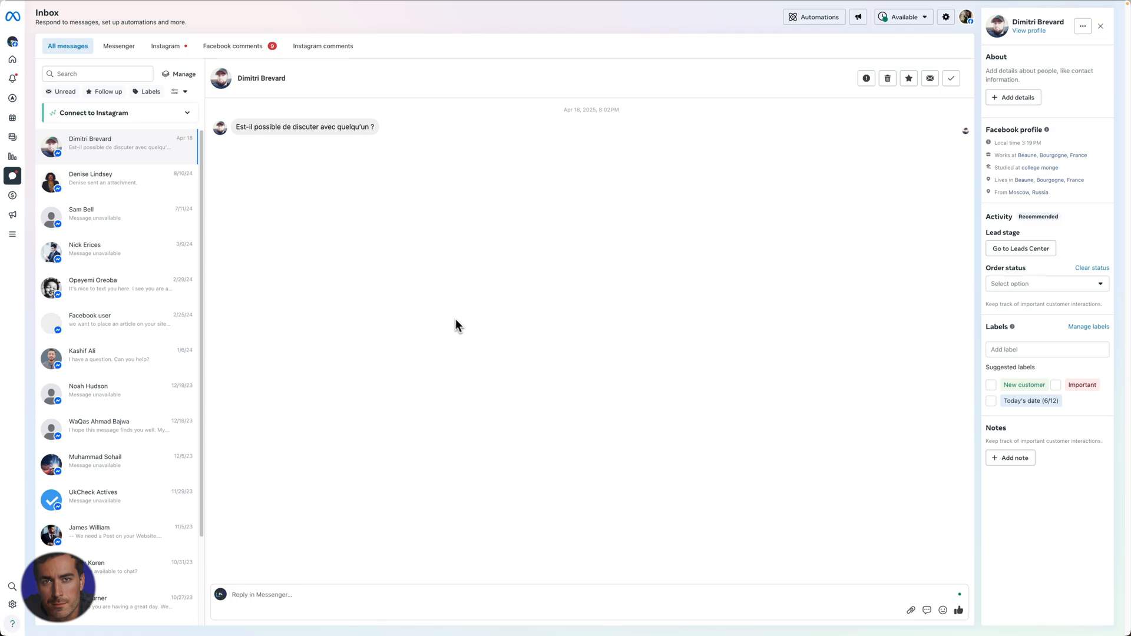
mouse_move(456, 326)
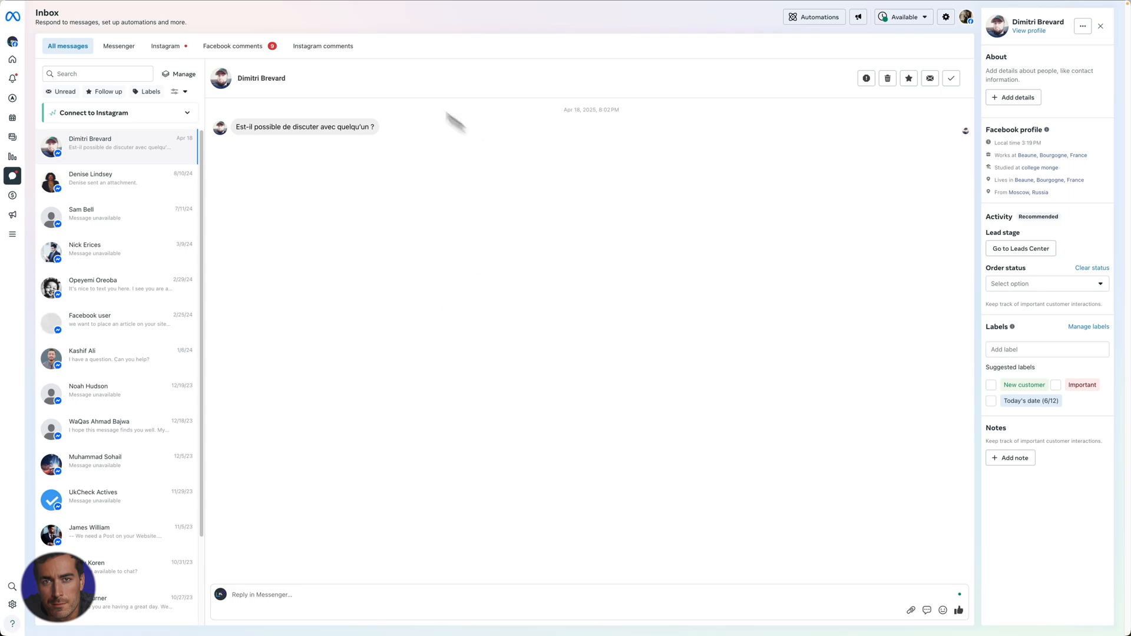
mouse_move(415, 251)
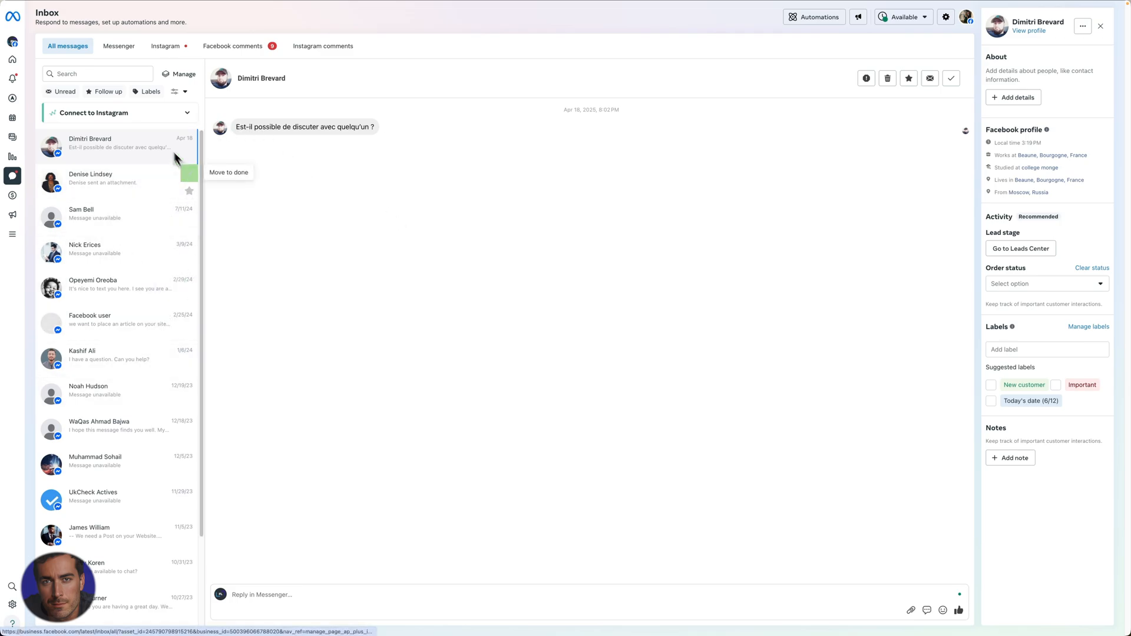
mouse_move(101, 404)
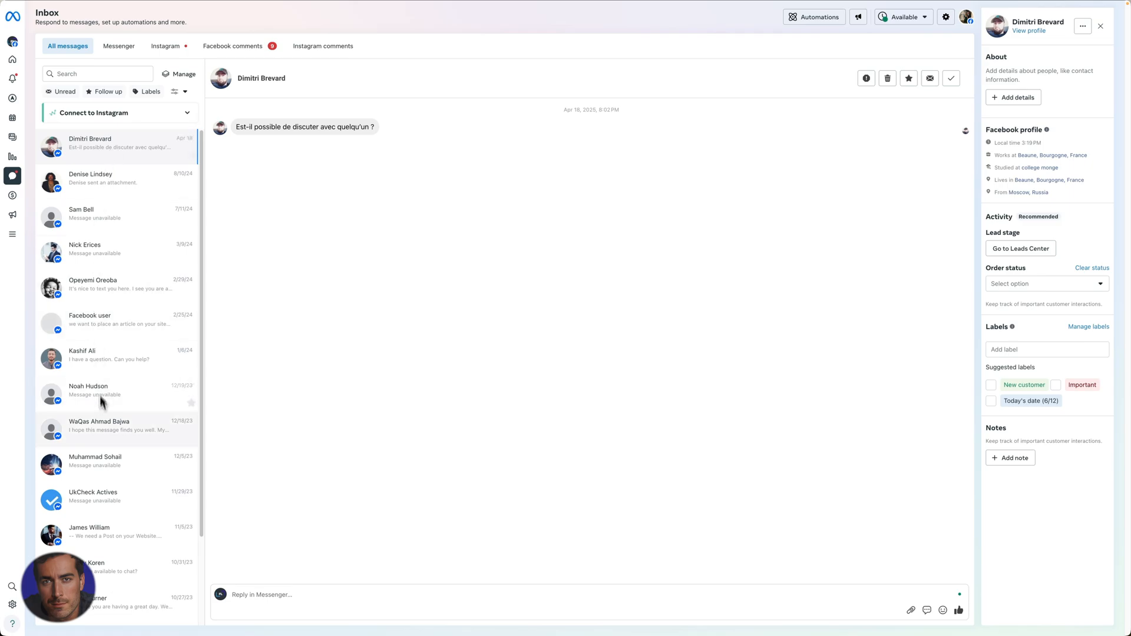
mouse_move(220, 249)
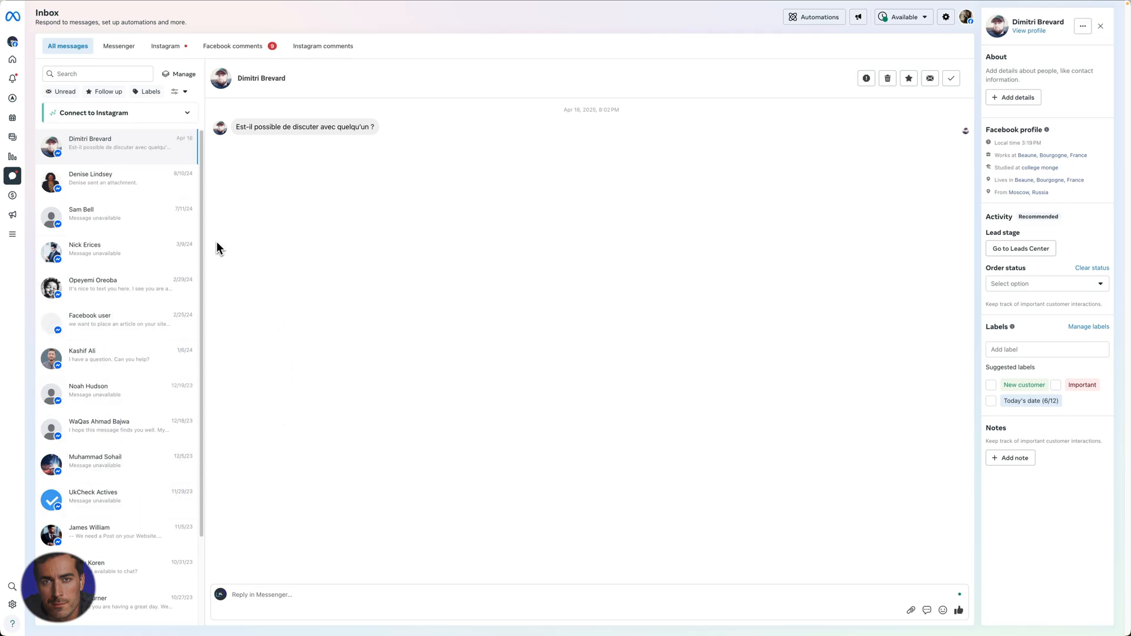
mouse_move(236, 208)
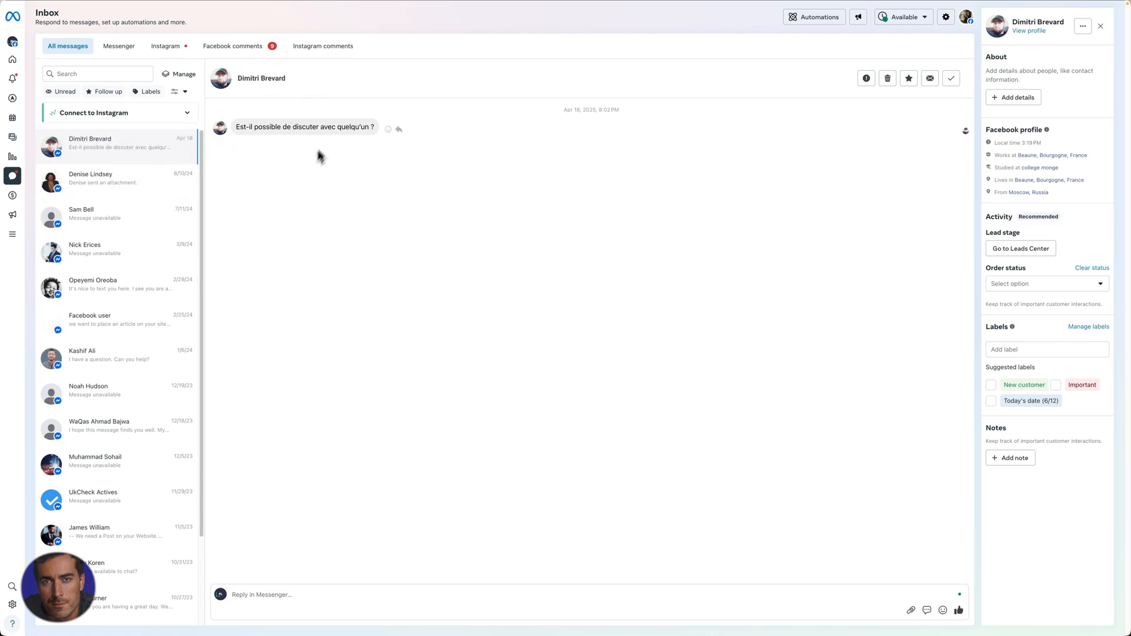
mouse_move(360, 134)
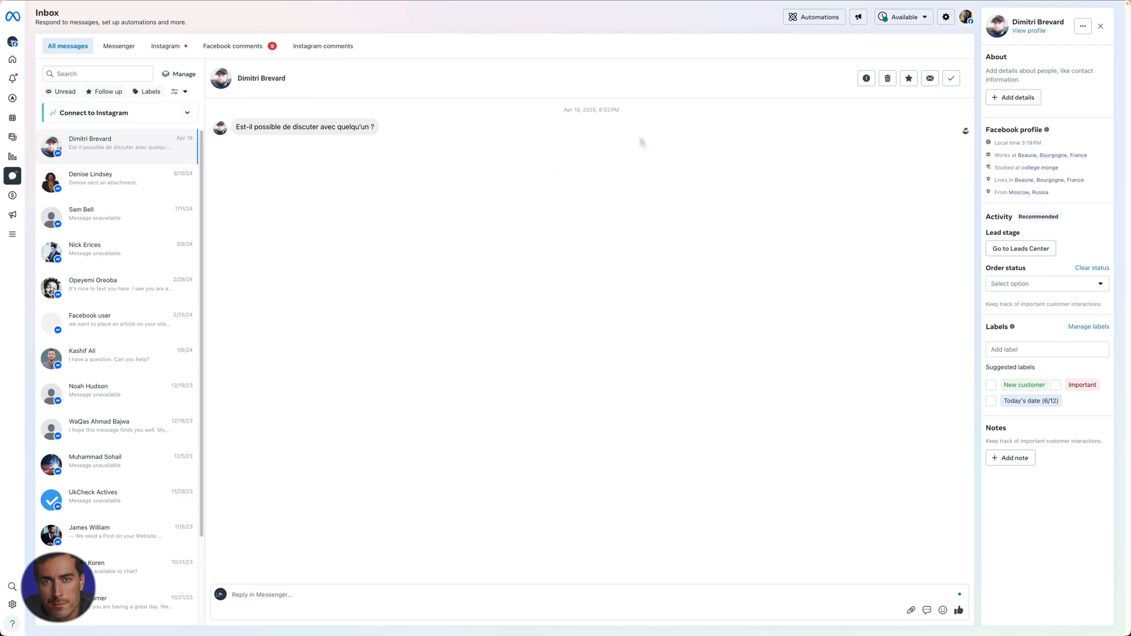
mouse_move(674, 120)
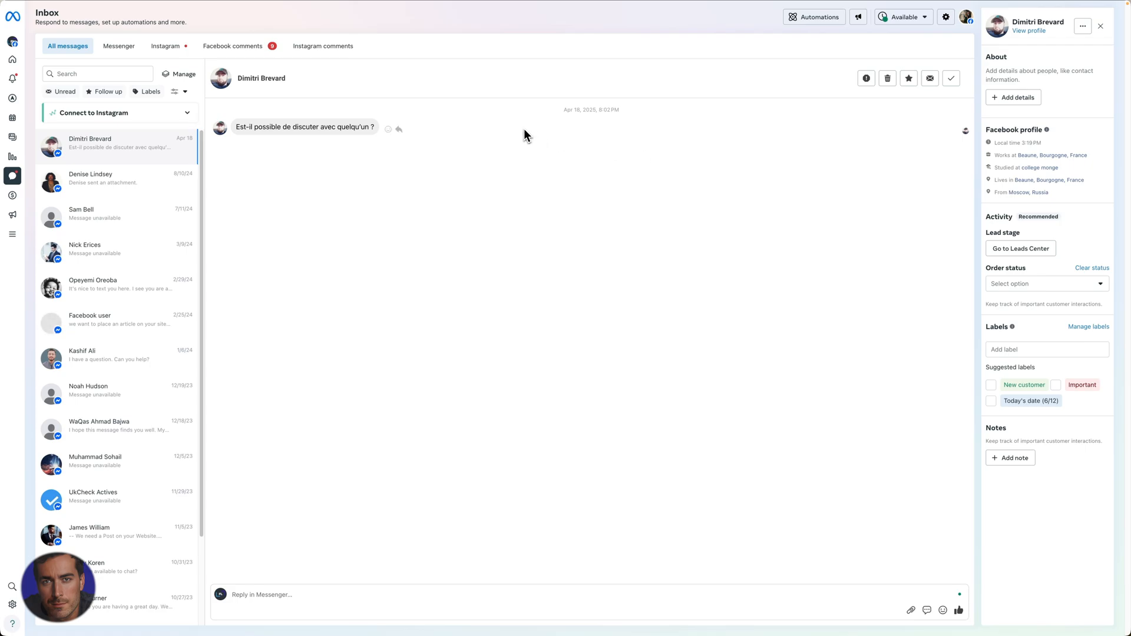
mouse_move(889, 103)
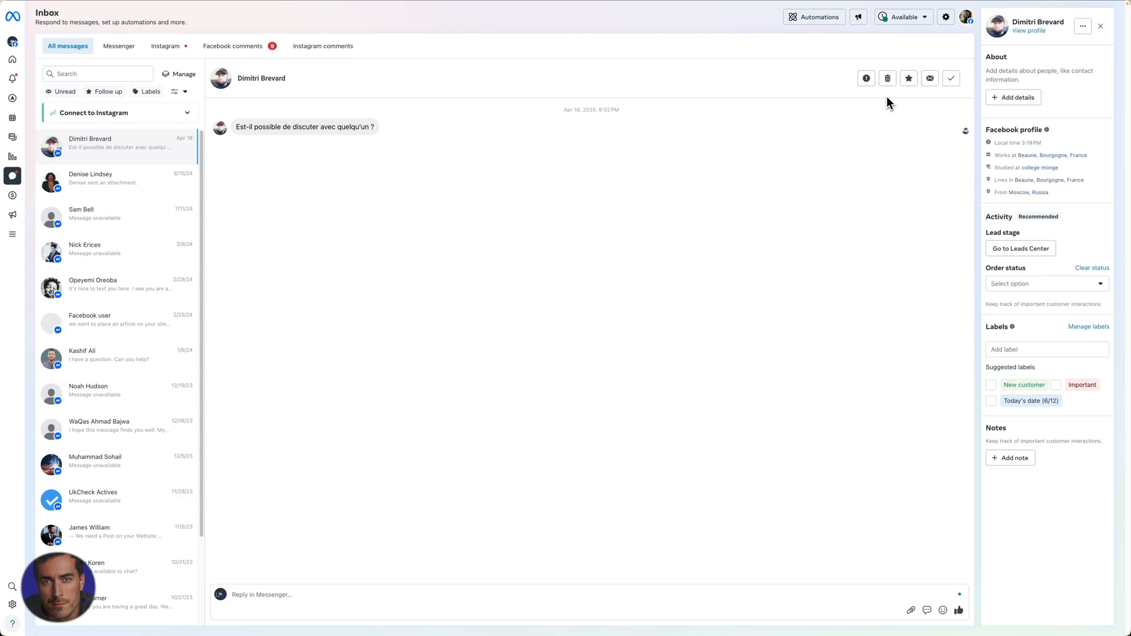
mouse_move(886, 78)
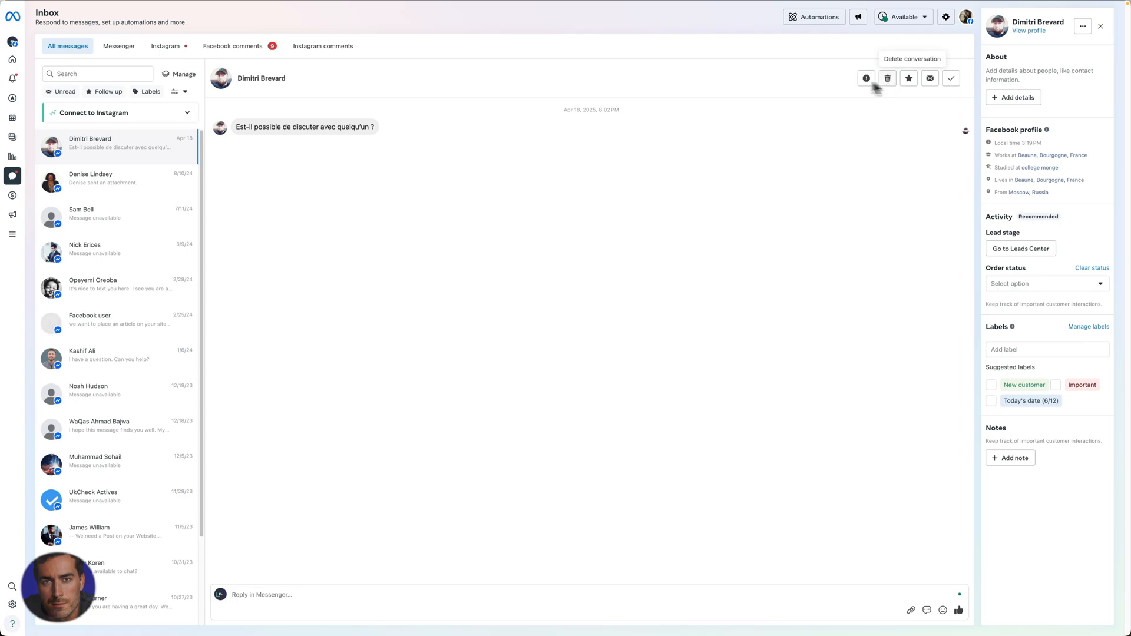
mouse_move(643, 70)
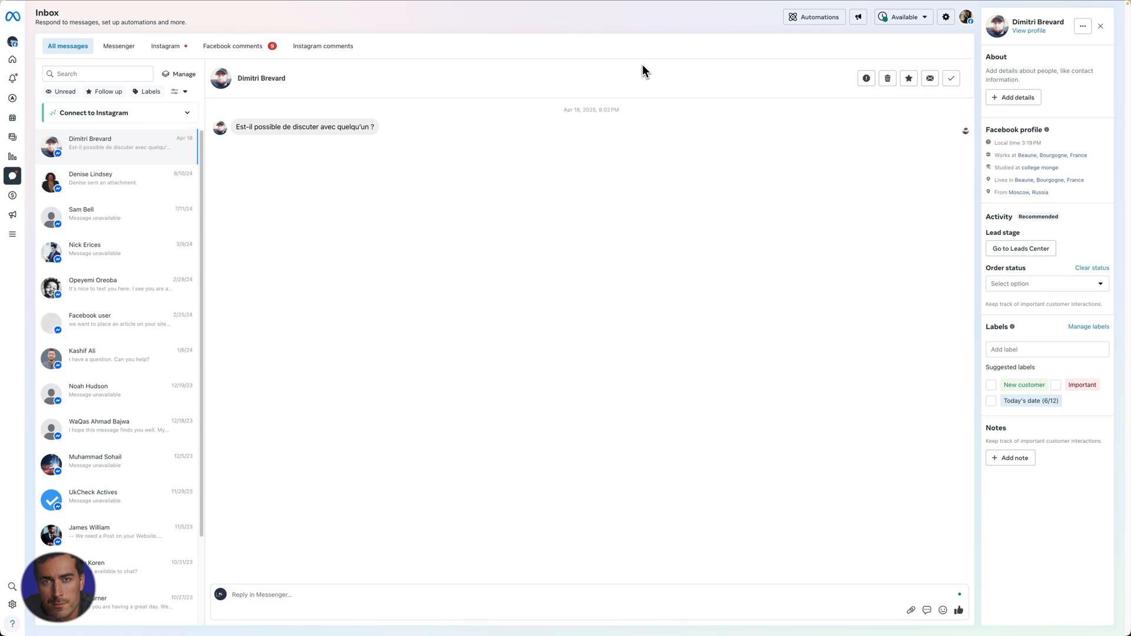
mouse_move(645, 71)
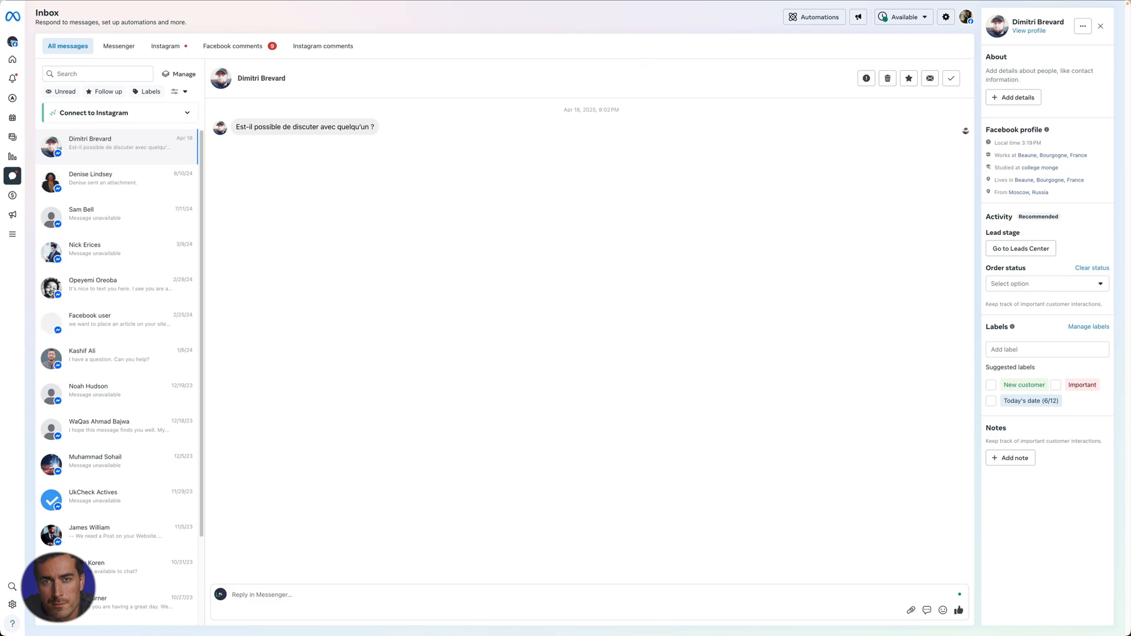
mouse_move(810, 167)
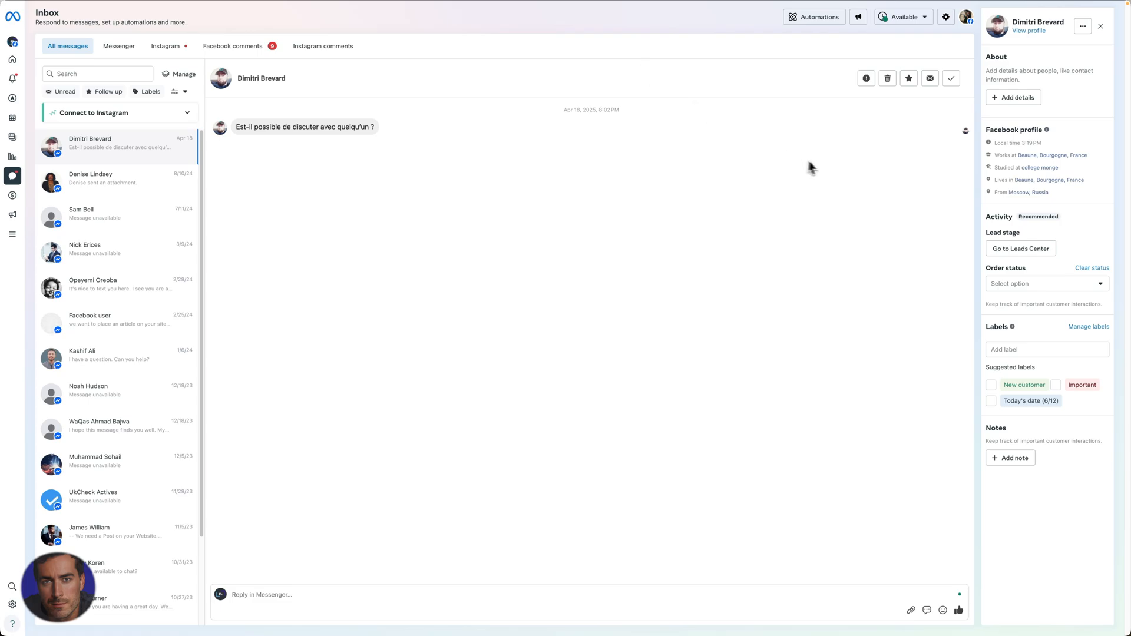
mouse_move(769, 142)
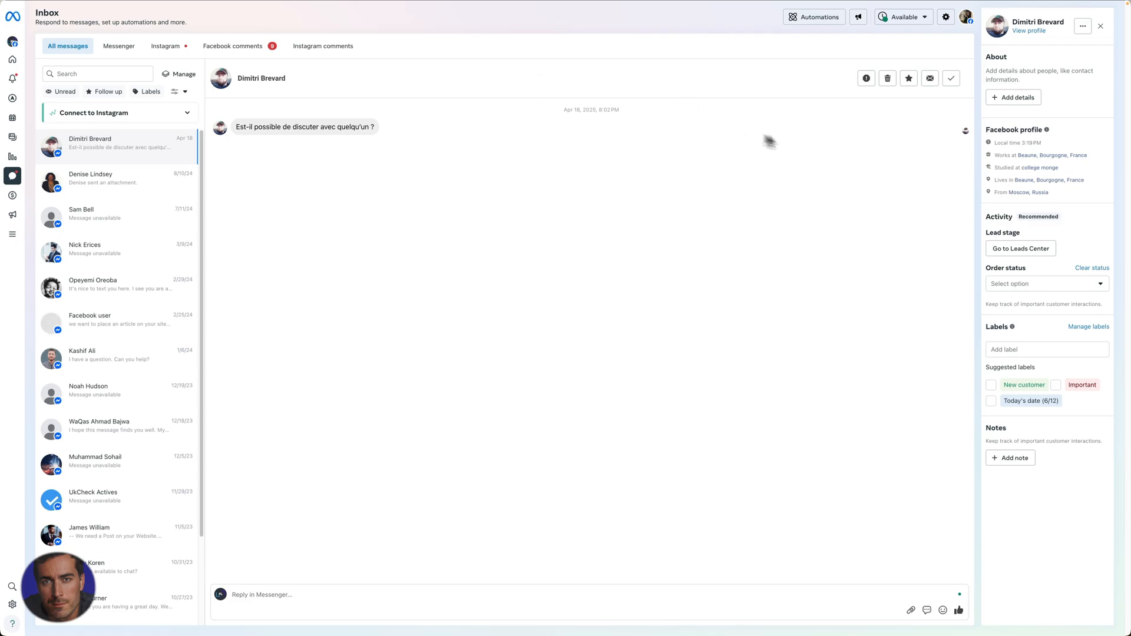
mouse_move(887, 78)
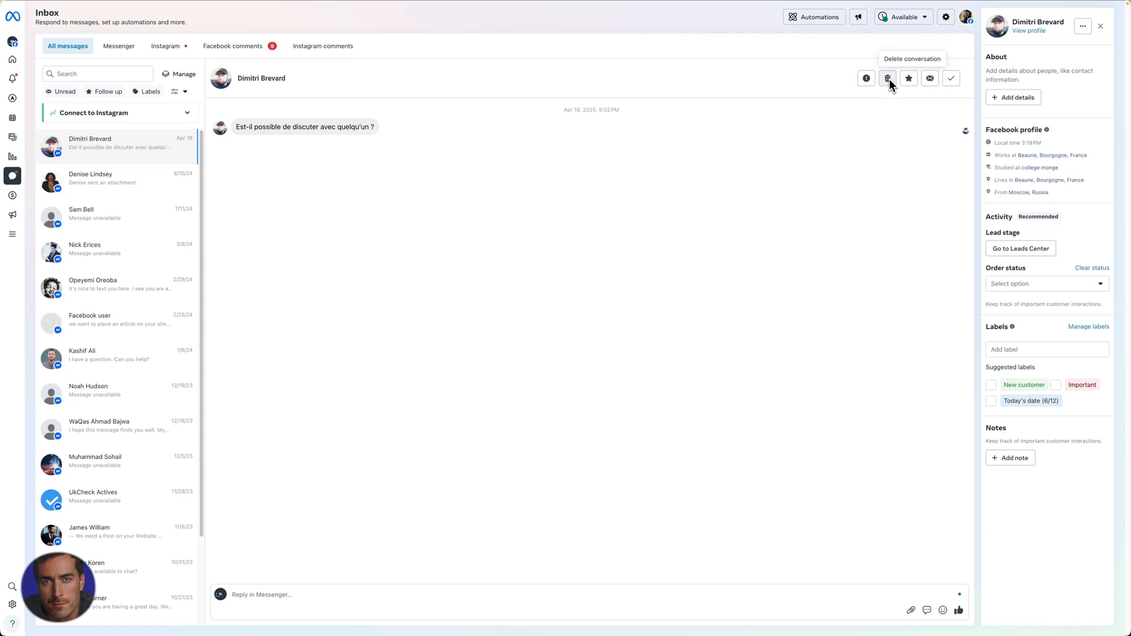
mouse_move(894, 85)
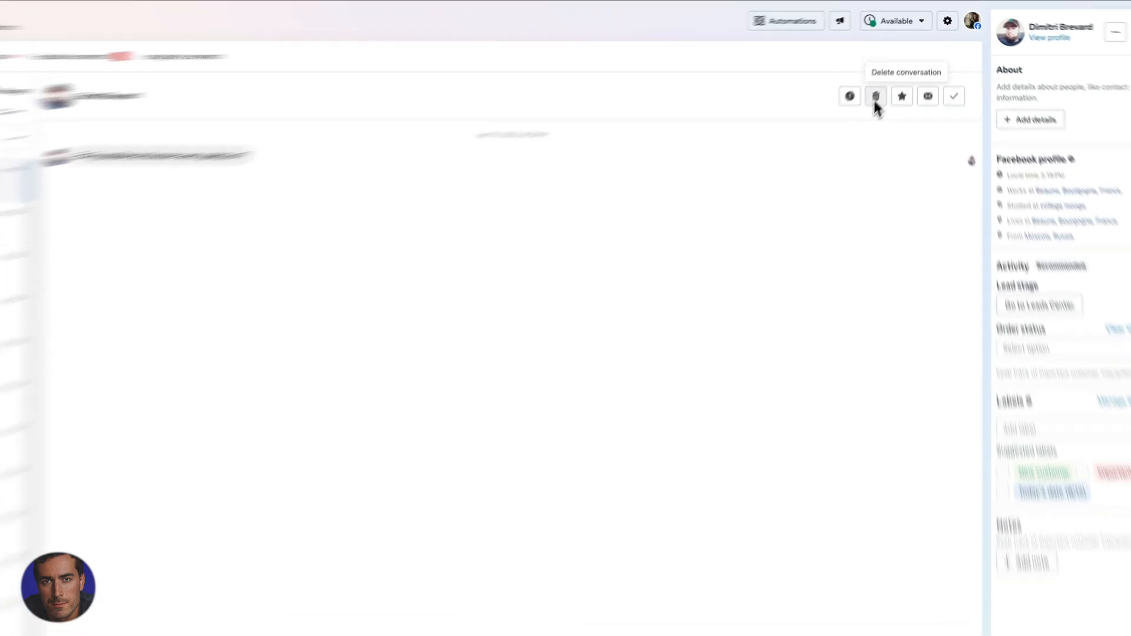
left_click(876, 96)
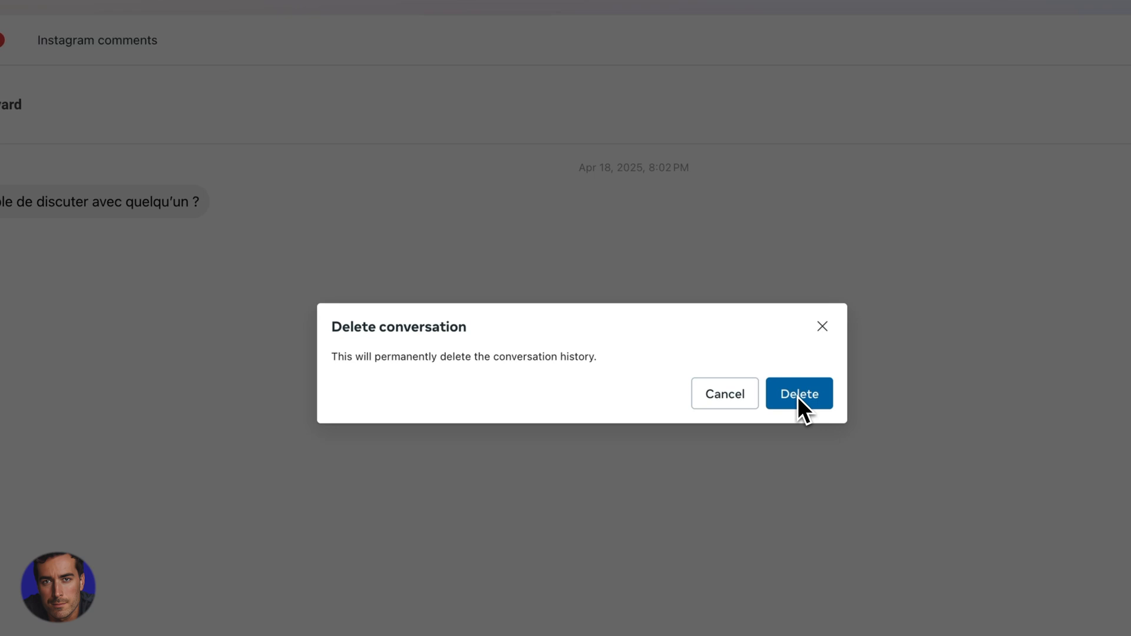
left_click(797, 394)
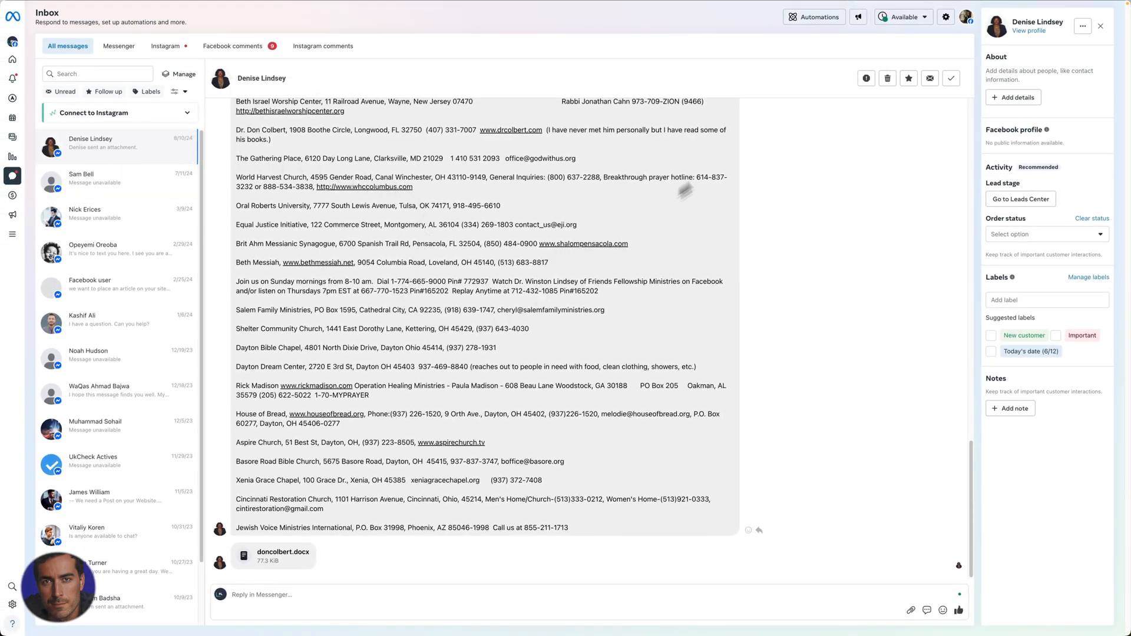
mouse_move(855, 171)
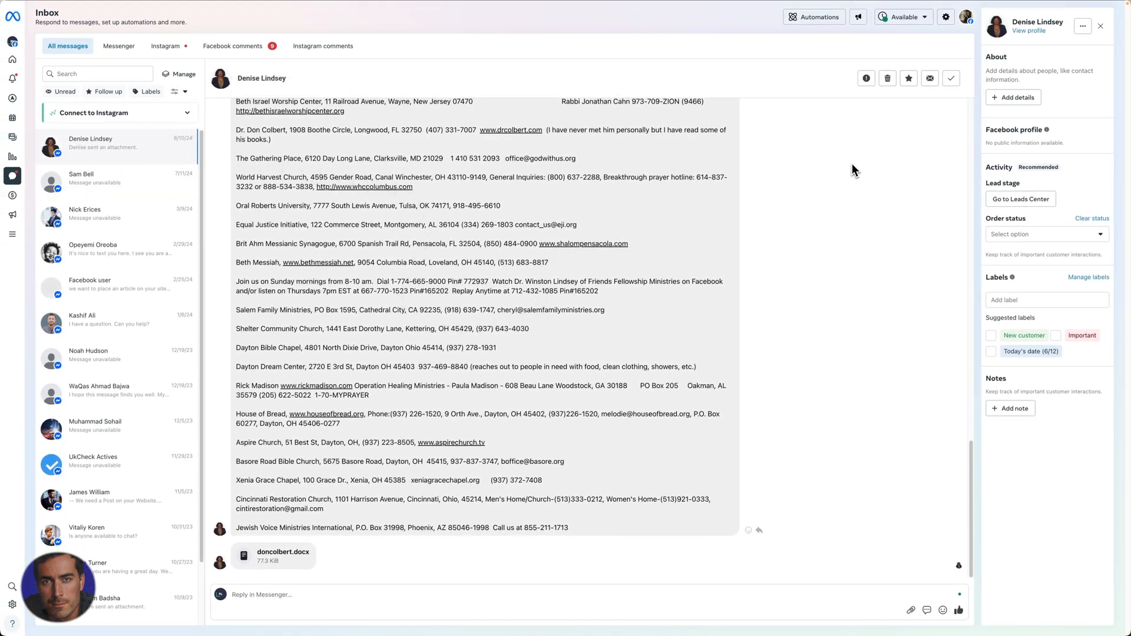
left_click(887, 78)
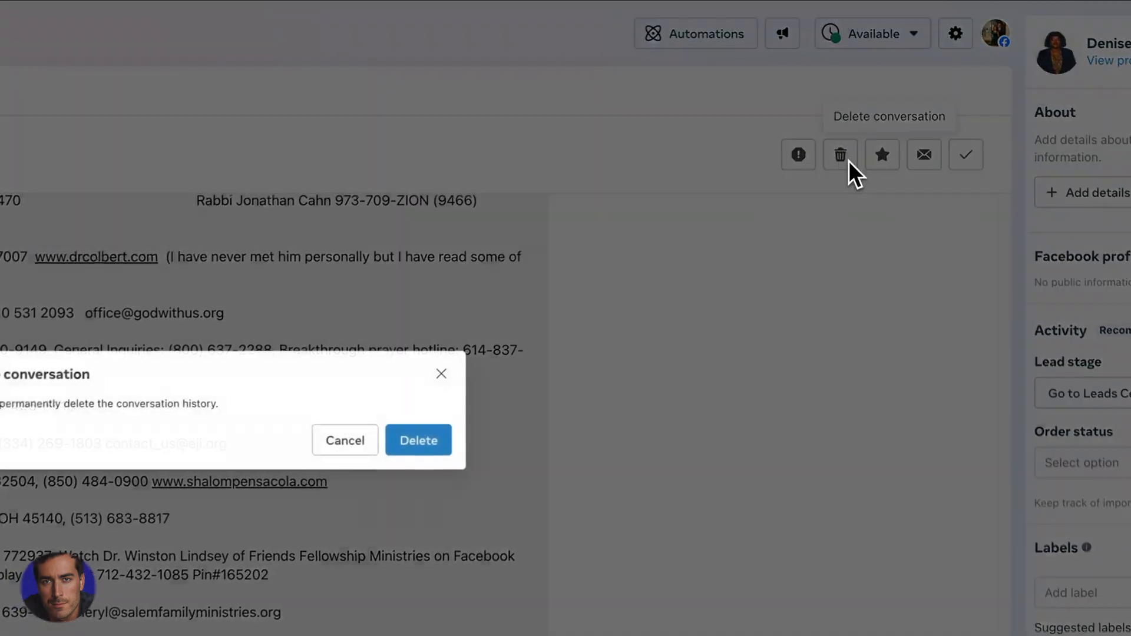
left_click(418, 440)
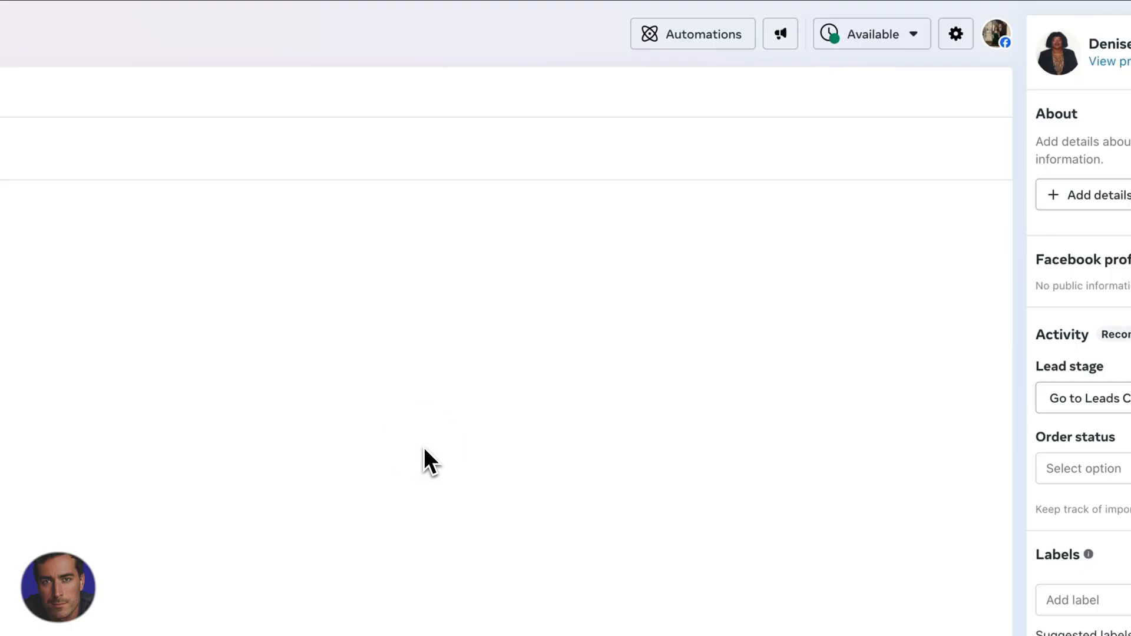